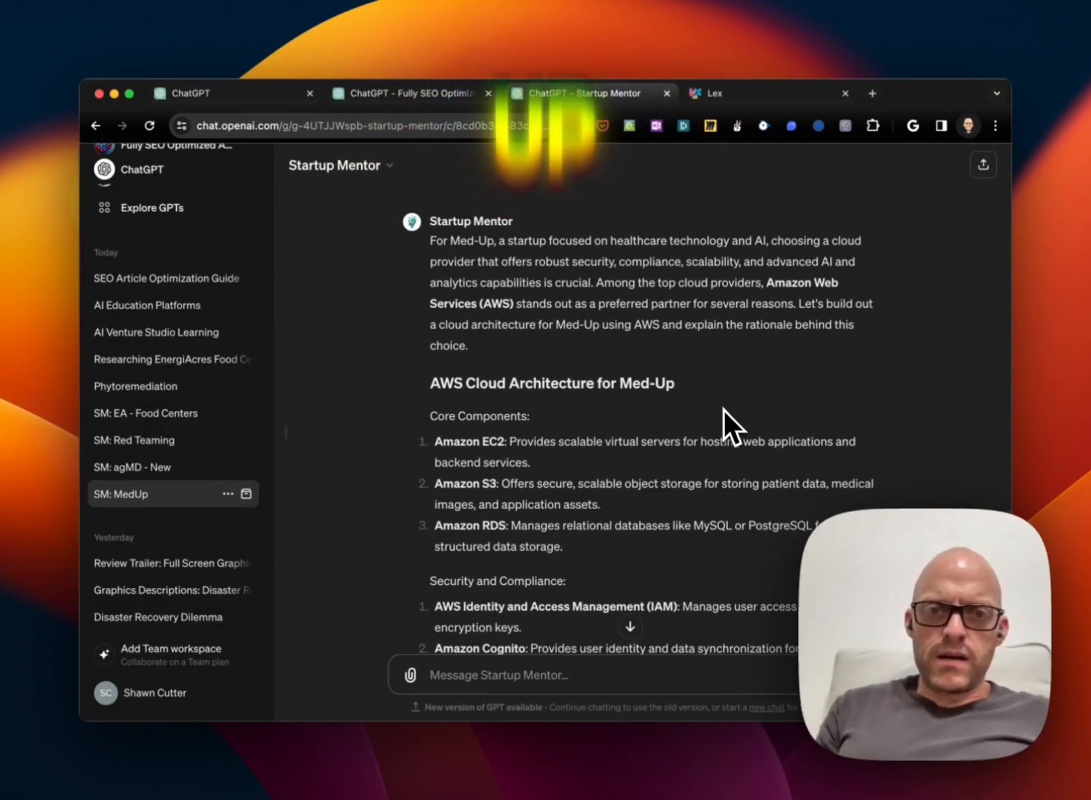
{"action": "scroll", "scroll_direction": "down", "scroll_amount": 3}
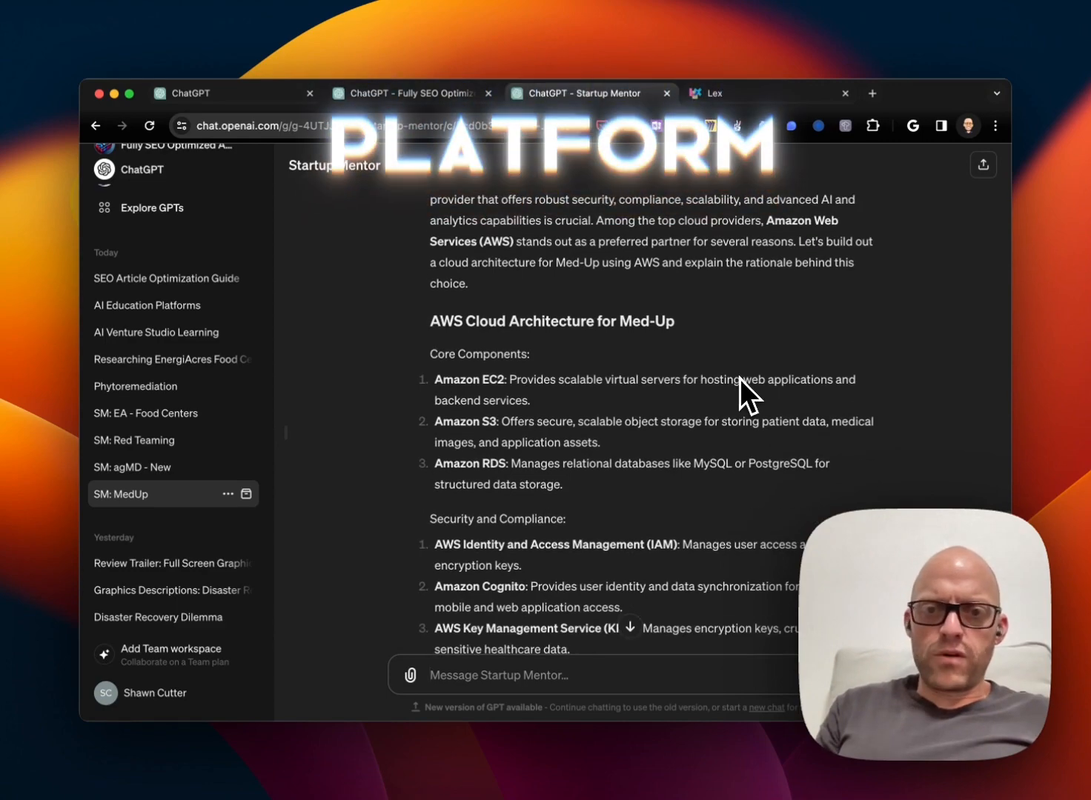
{"action": "scroll", "scroll_direction": "down", "scroll_amount": 3}
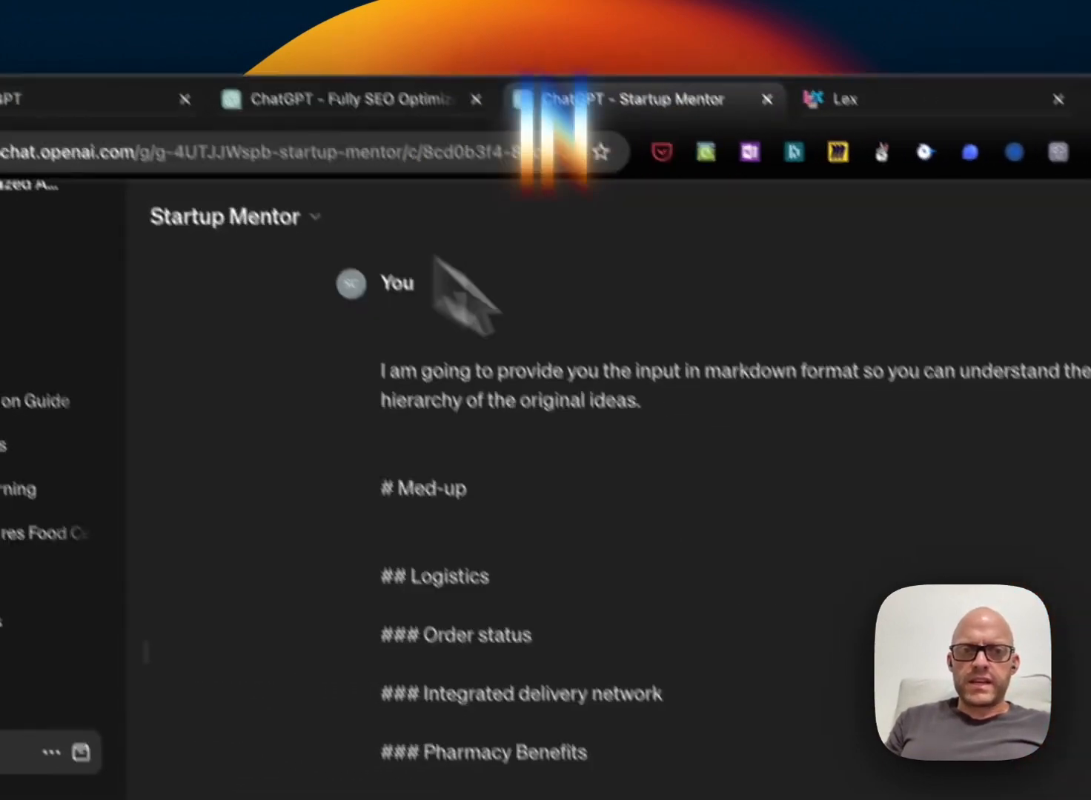
{"action": "scroll", "scroll_direction": "down", "scroll_amount": 3}
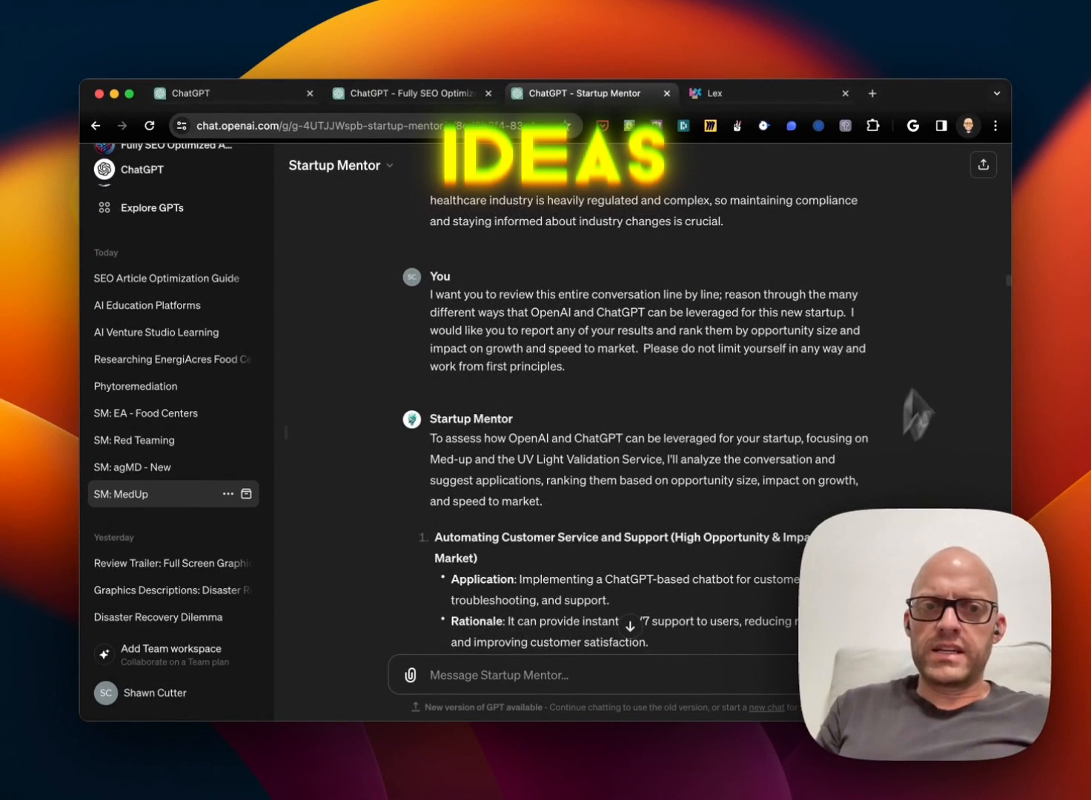
{"action": "scroll", "scroll_direction": "down", "scroll_amount": 3}
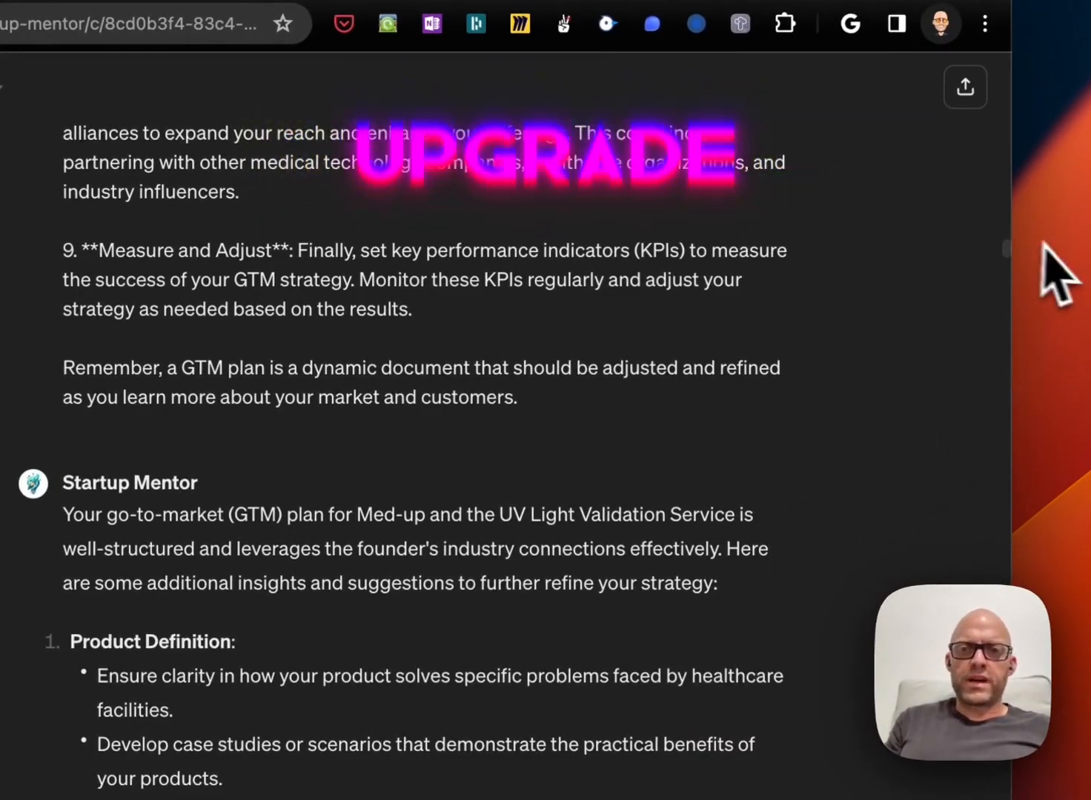
{"action": "scroll", "scroll_direction": "down", "scroll_amount": 3}
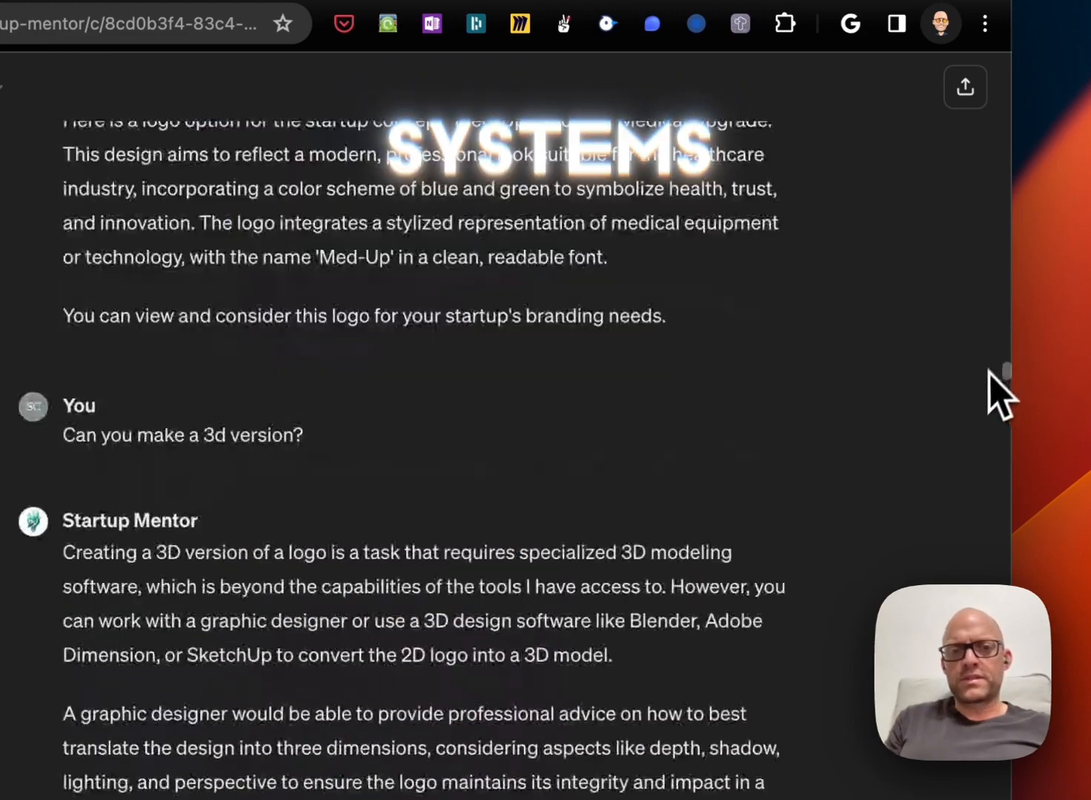
{"action": "scroll", "scroll_direction": "down", "scroll_amount": 3}
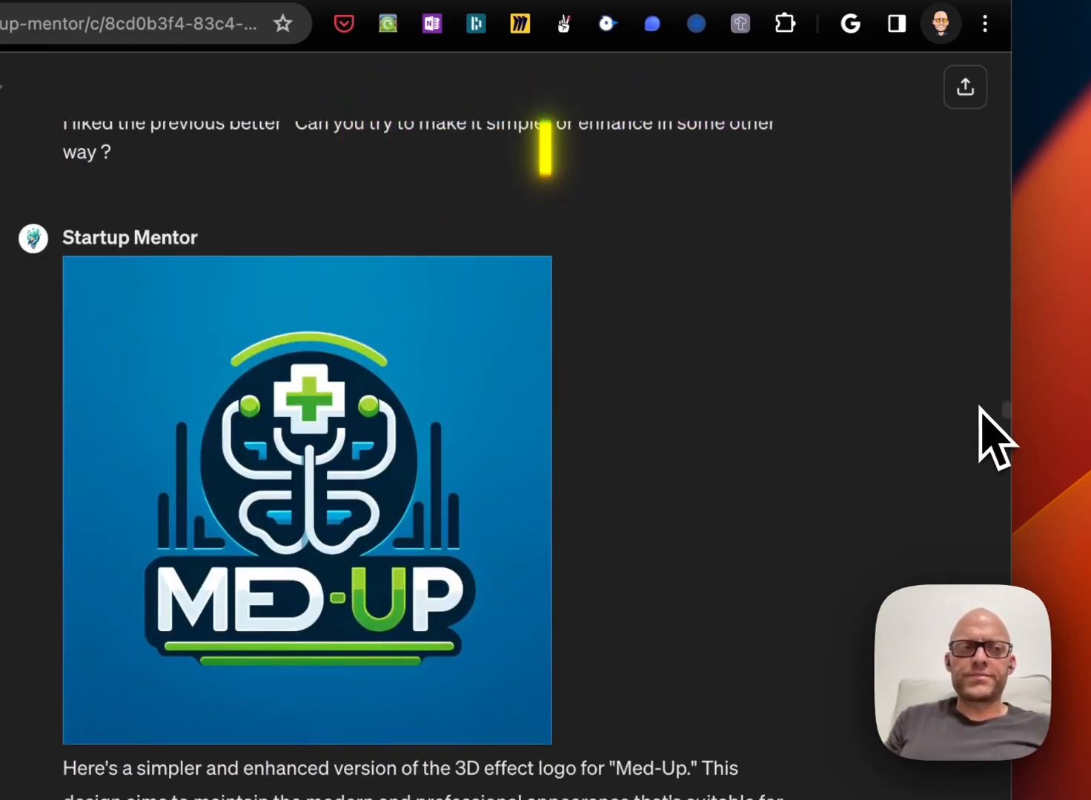
{"action": "mouse_move", "coordinate": [863, 564]}
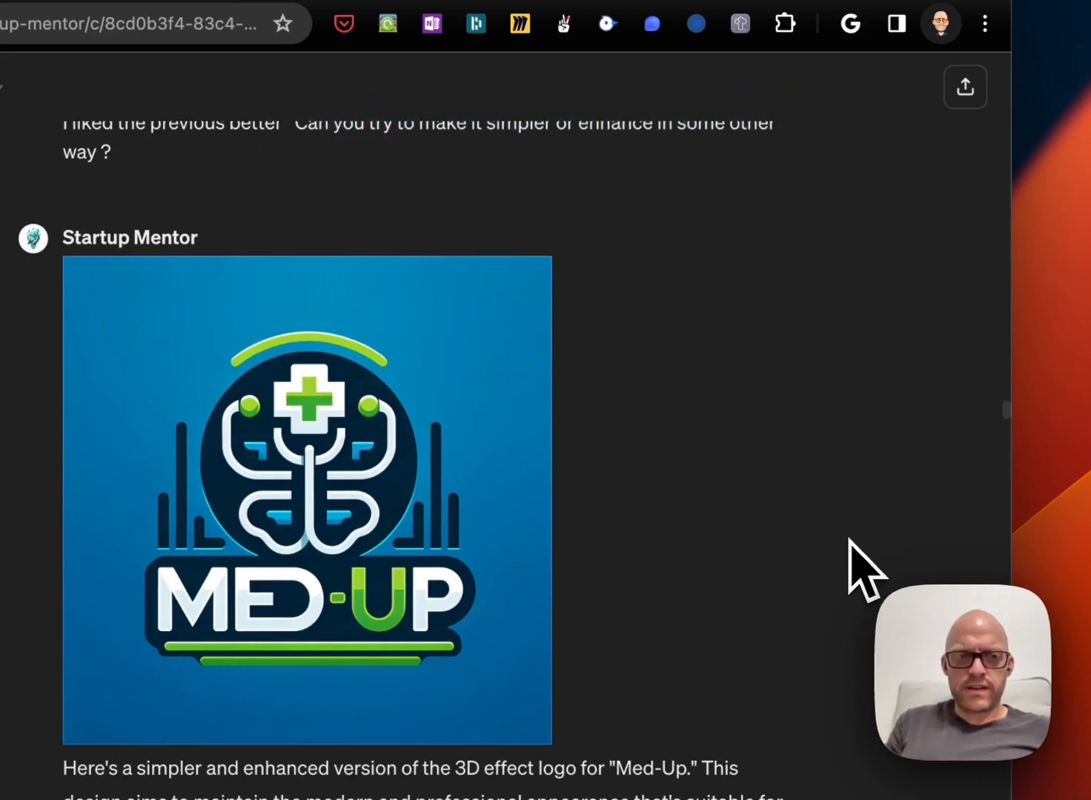
{"action": "scroll", "scroll_direction": "down", "scroll_amount": 3}
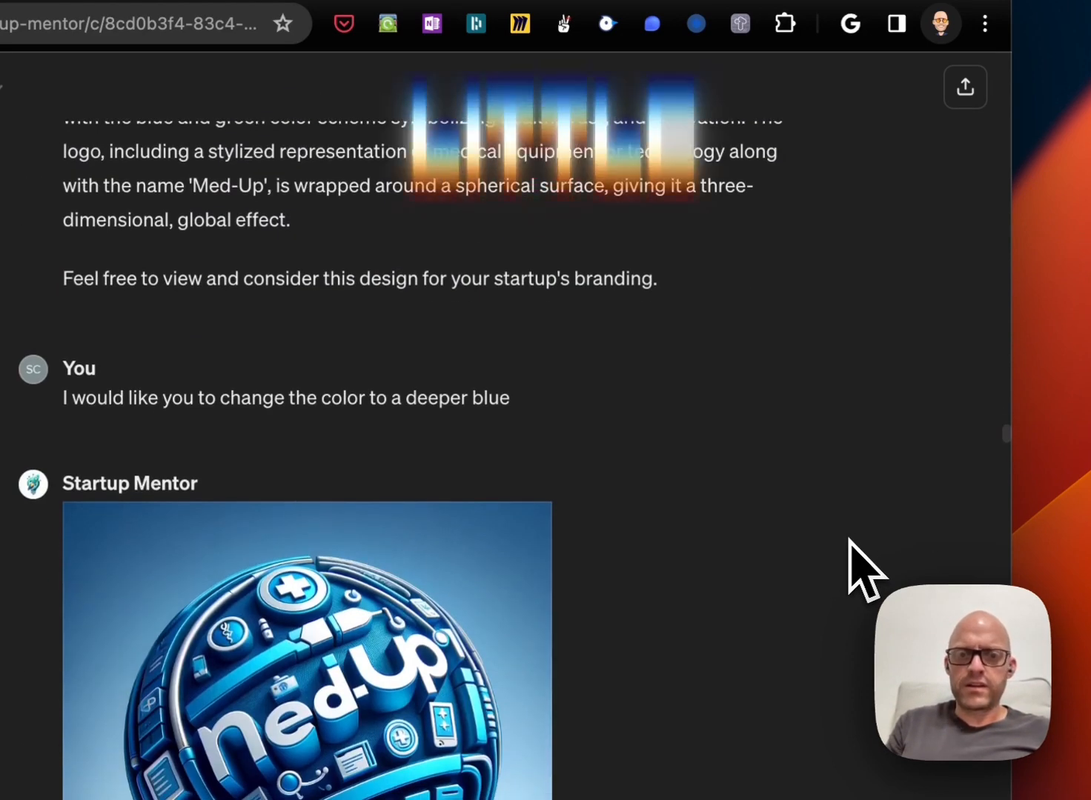
{"action": "scroll", "scroll_direction": "down", "scroll_amount": 3}
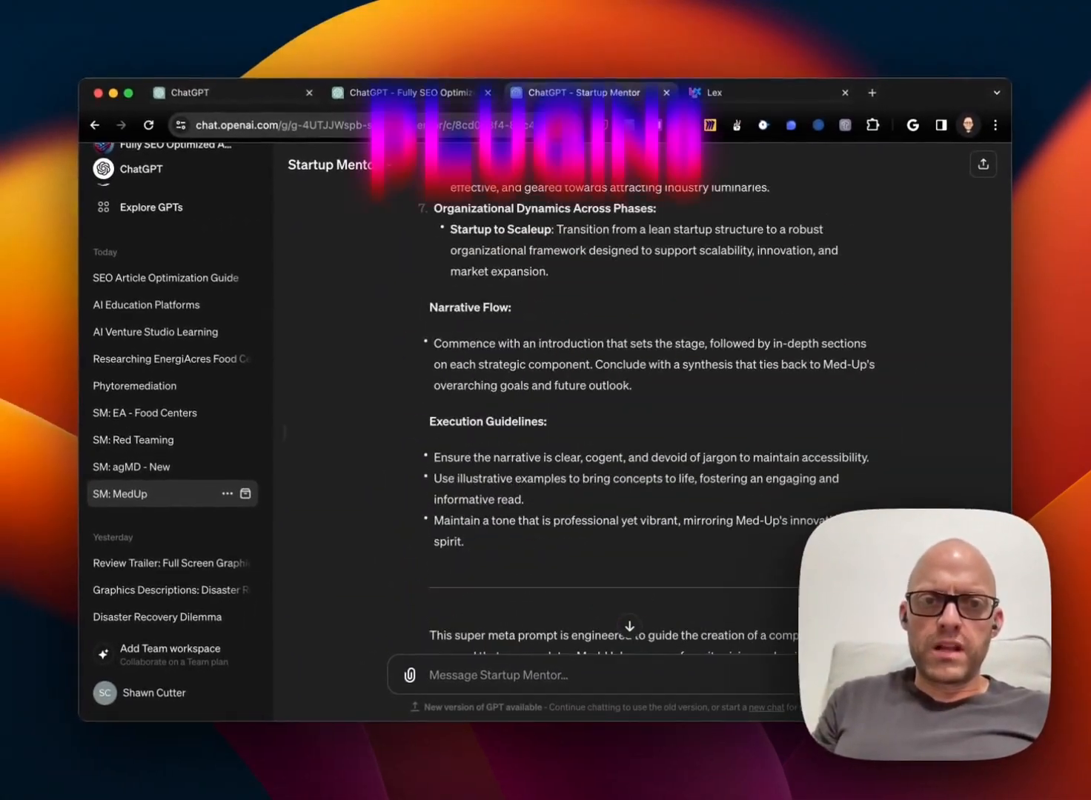
{"action": "scroll", "scroll_direction": "up", "scroll_amount": 3}
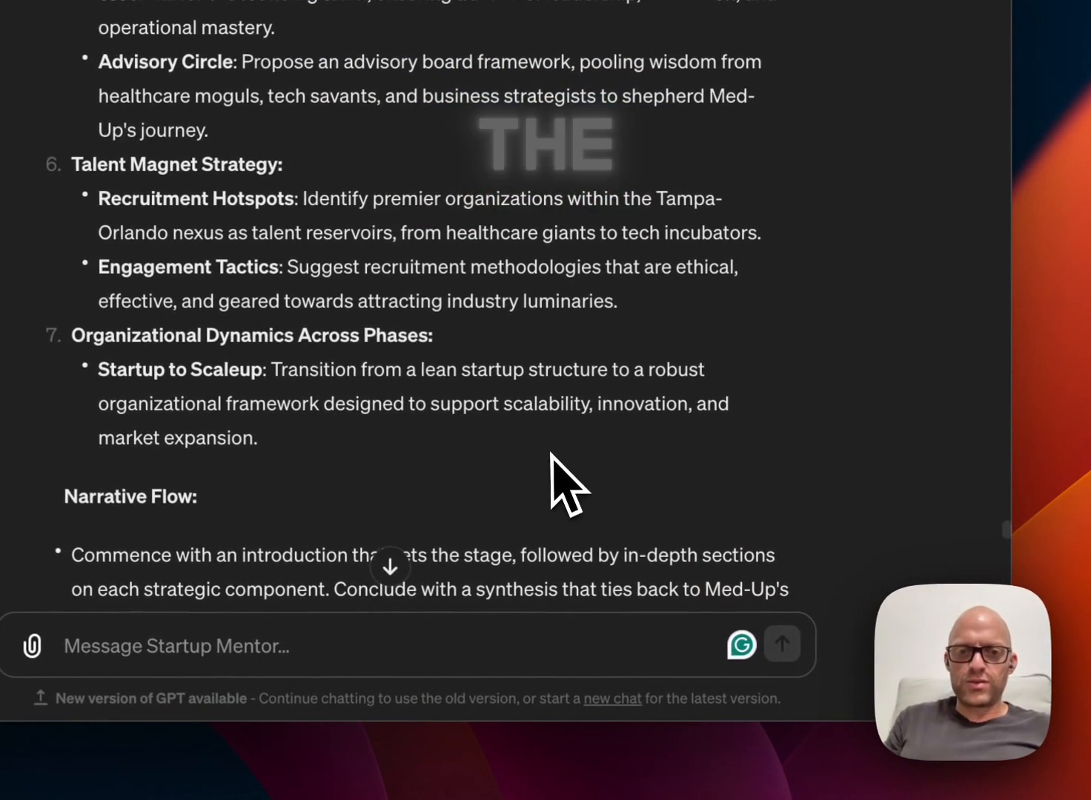
{"action": "scroll", "scroll_direction": "up", "scroll_amount": 3}
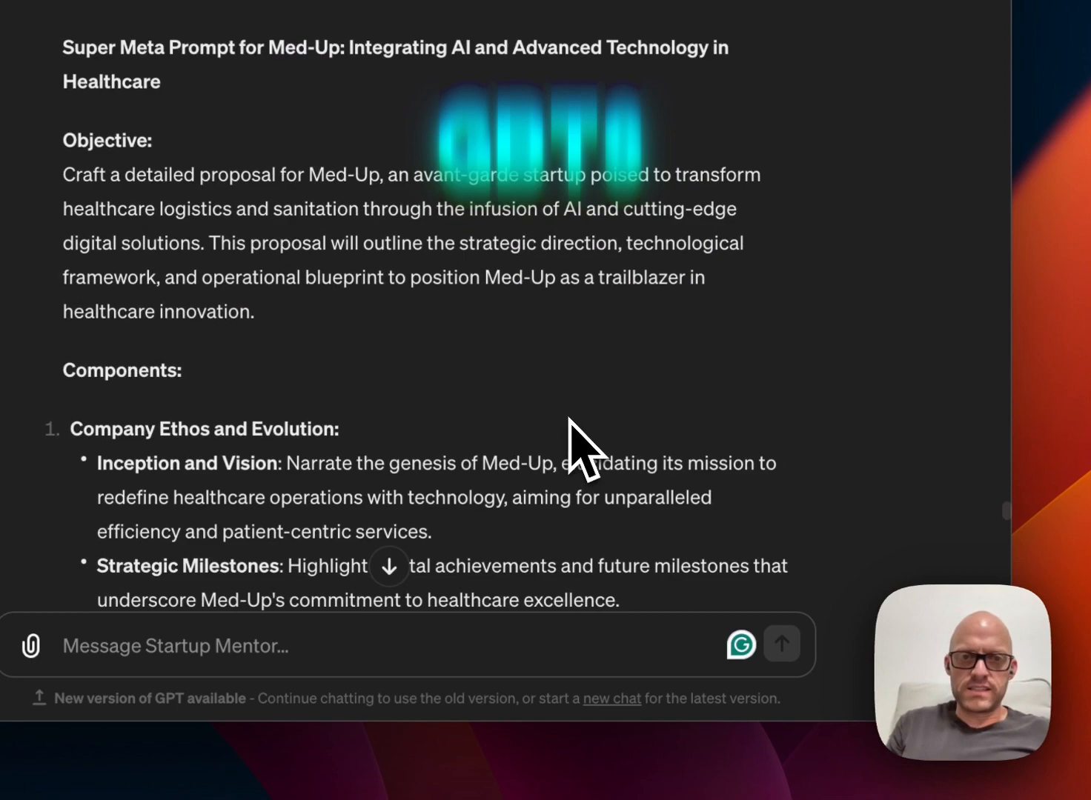
{"action": "scroll", "scroll_direction": "down", "scroll_amount": 3}
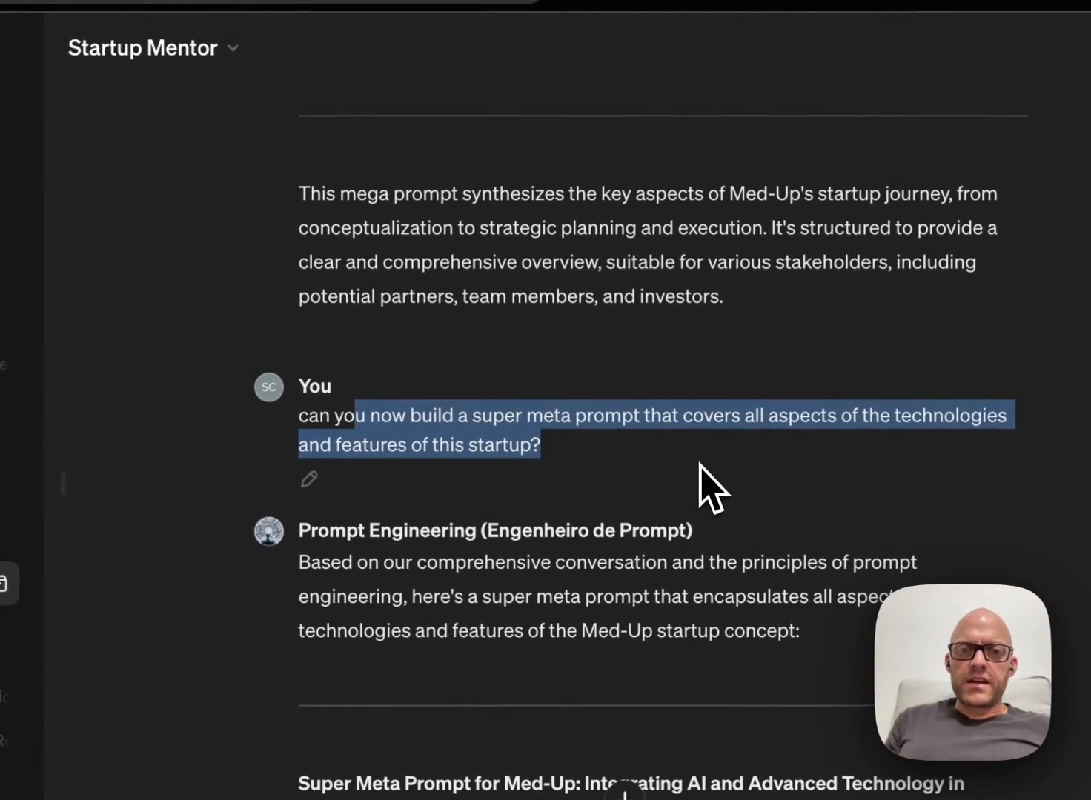
{"action": "scroll", "scroll_direction": "down", "scroll_amount": 3}
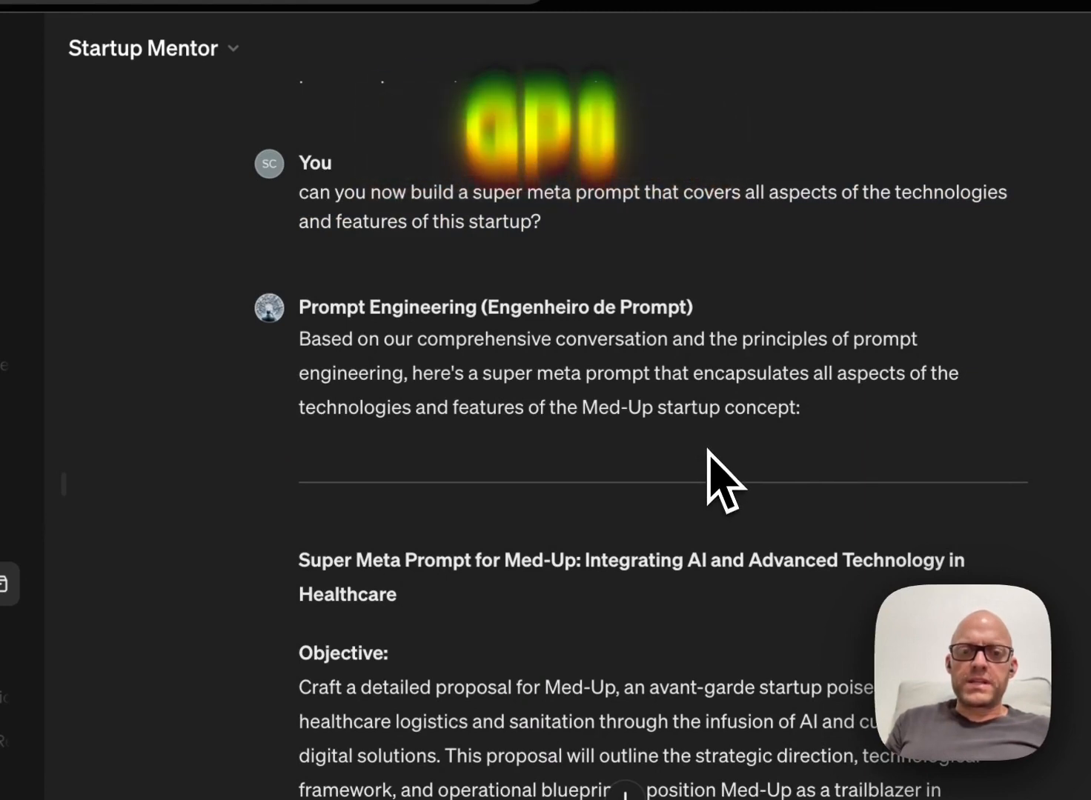
{"action": "mouse_move", "coordinate": [581, 263]}
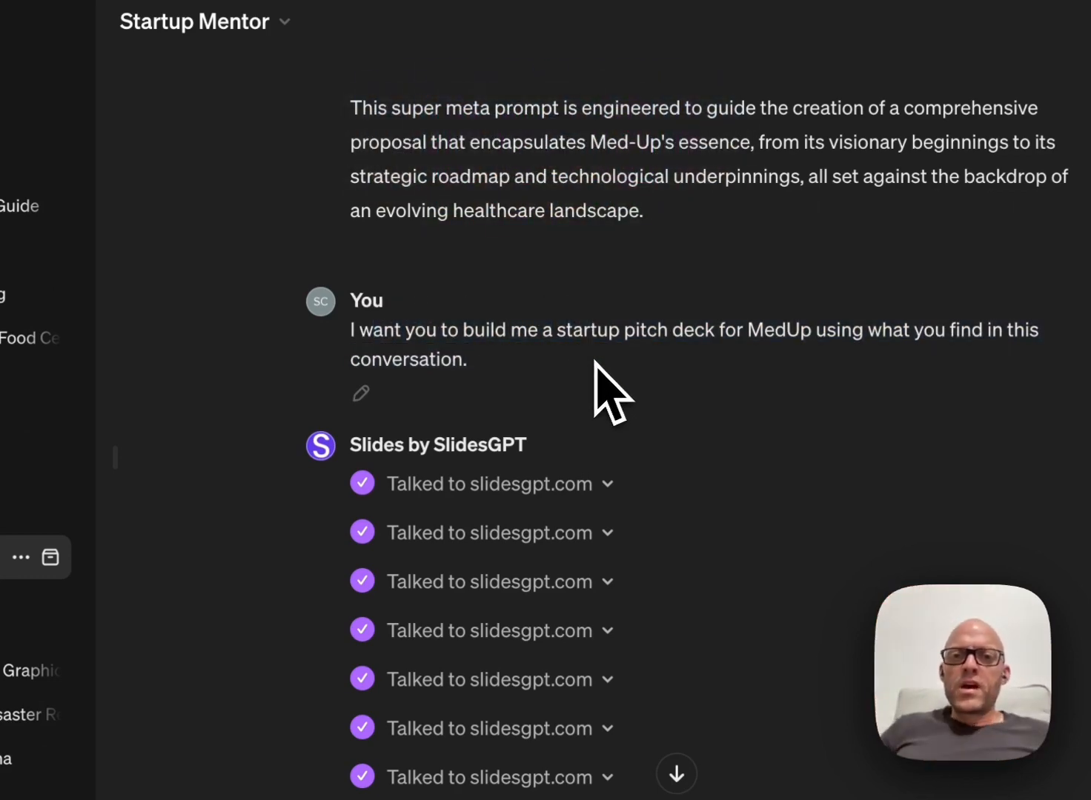
{"action": "scroll", "scroll_direction": "down", "scroll_amount": 3}
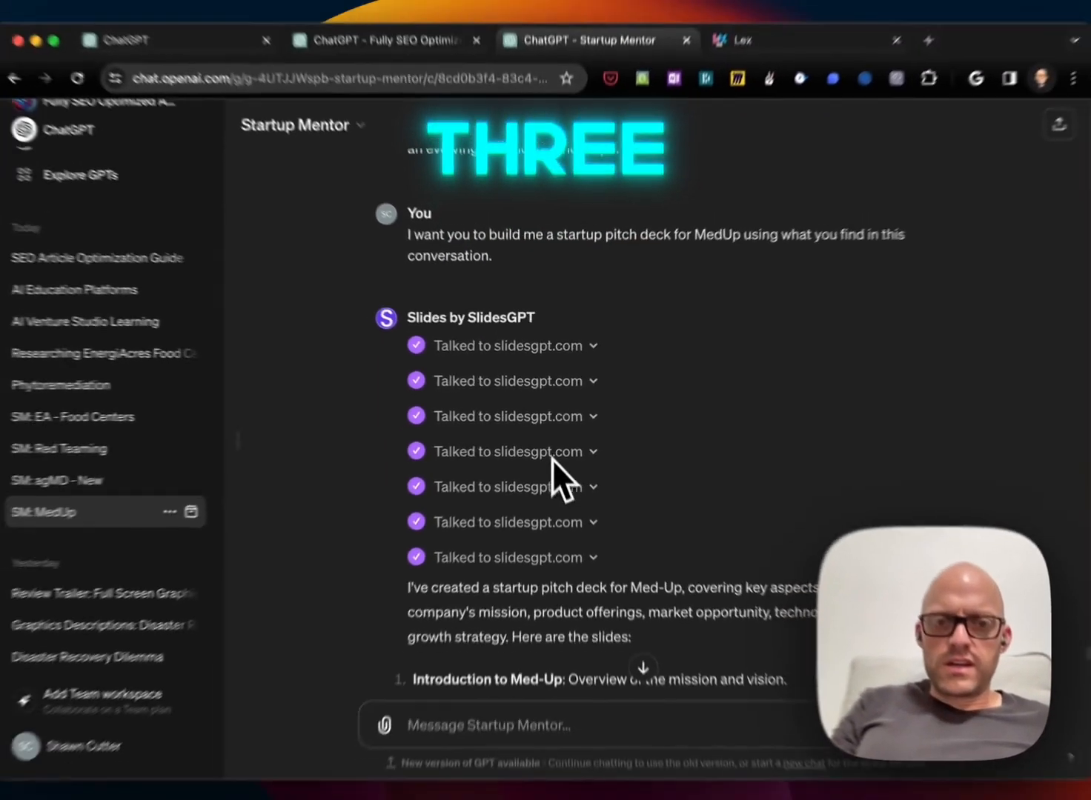
{"action": "scroll", "scroll_direction": "down", "scroll_amount": 3}
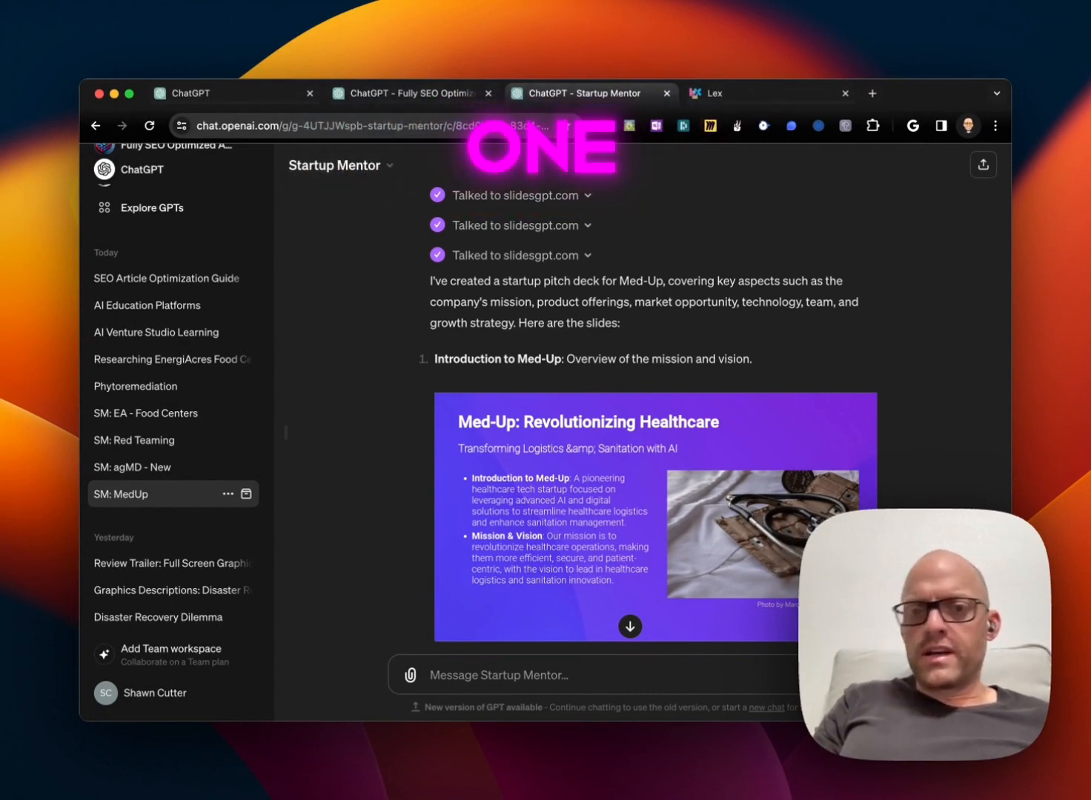
{"action": "scroll", "scroll_direction": "down", "scroll_amount": 3}
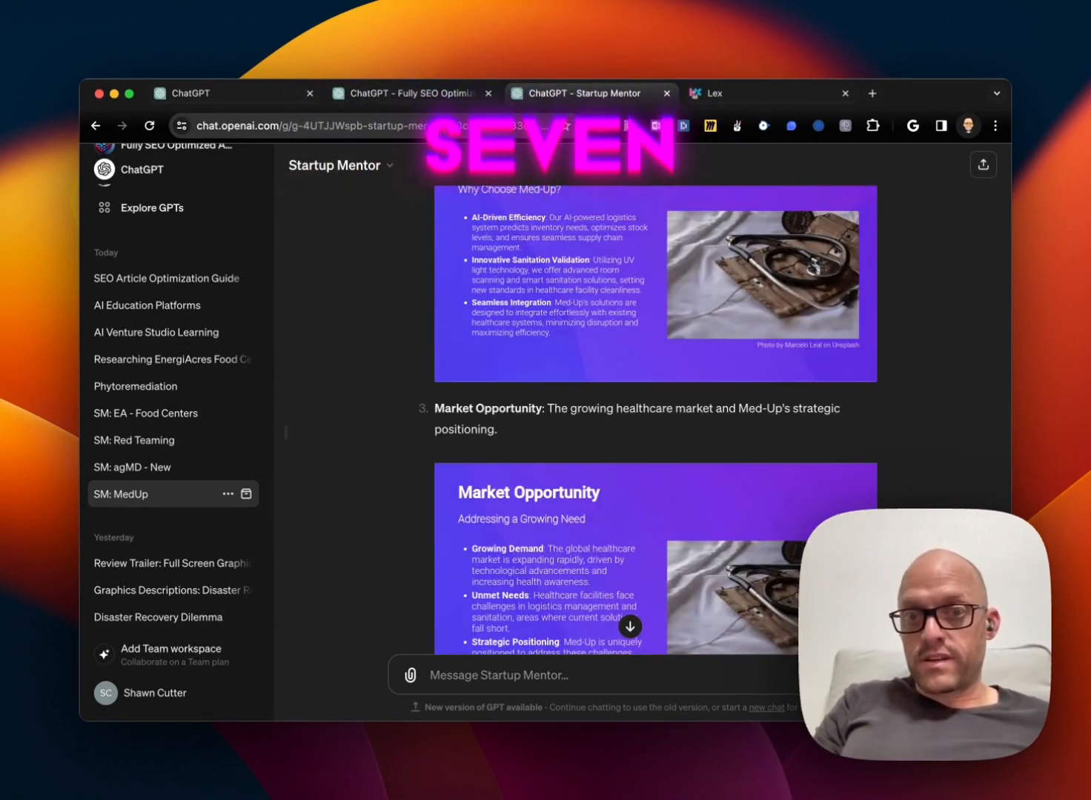
{"action": "scroll", "scroll_direction": "up", "scroll_amount": 3}
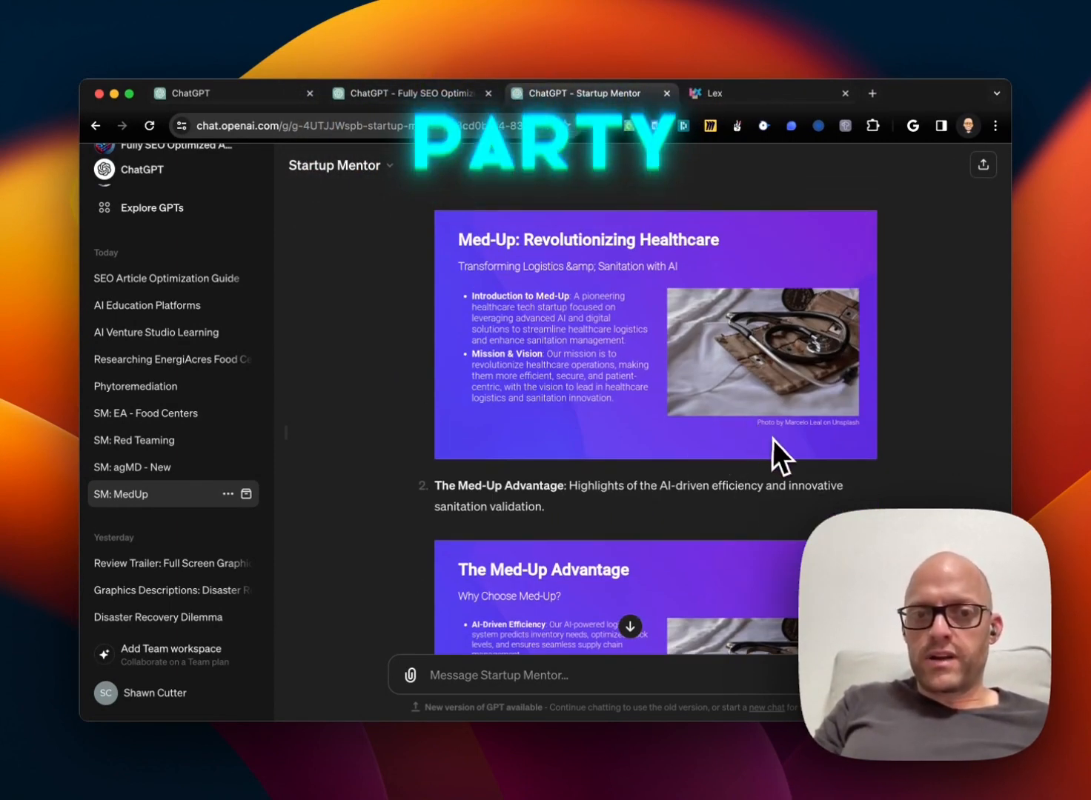
{"action": "scroll", "scroll_direction": "down", "scroll_amount": 3}
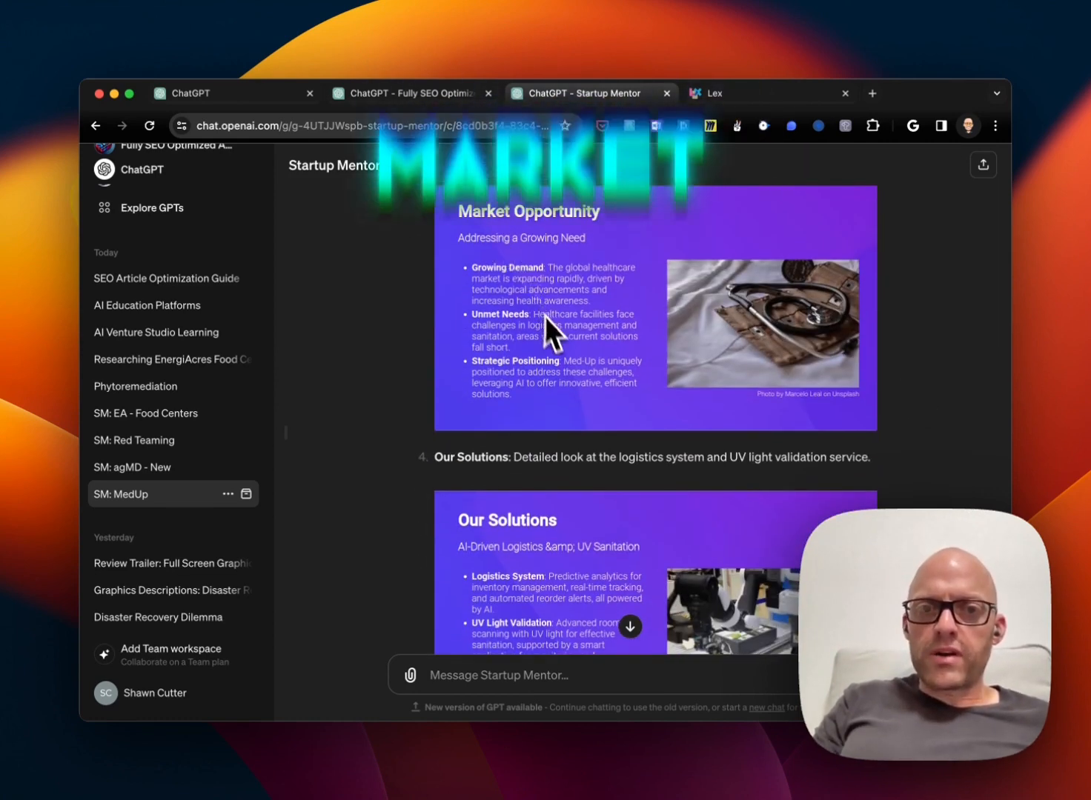
{"action": "mouse_move", "coordinate": [658, 503]}
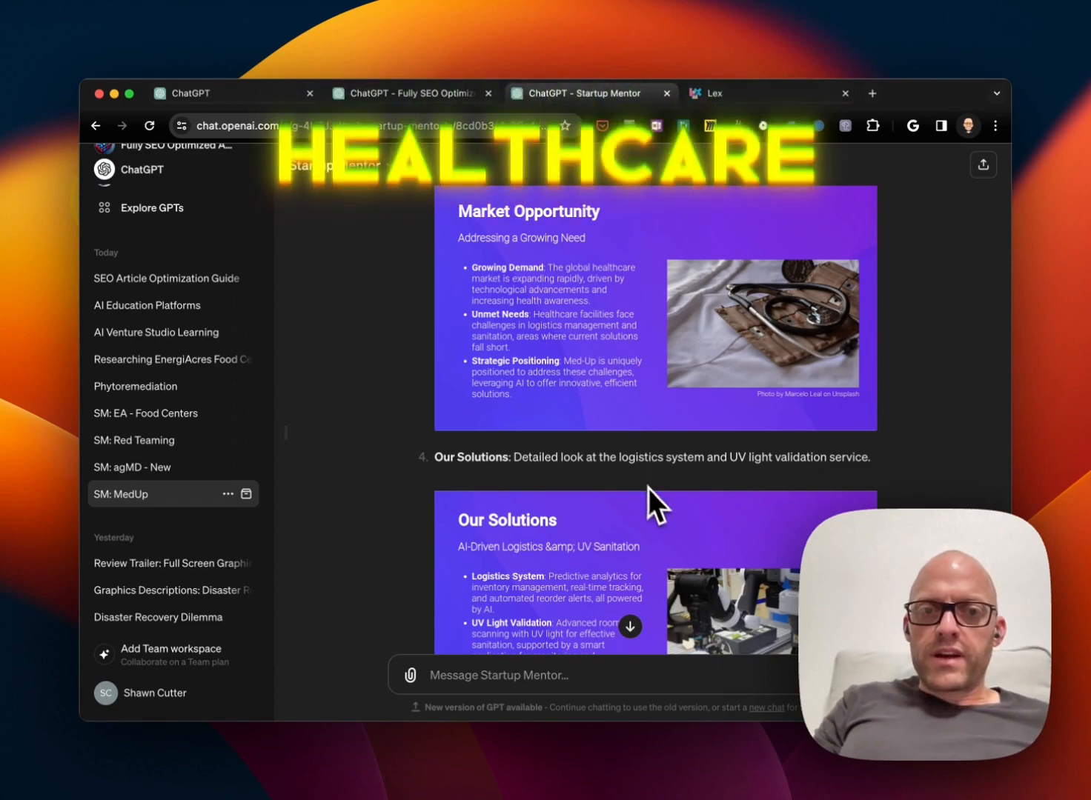
{"action": "scroll", "scroll_direction": "down", "scroll_amount": 3}
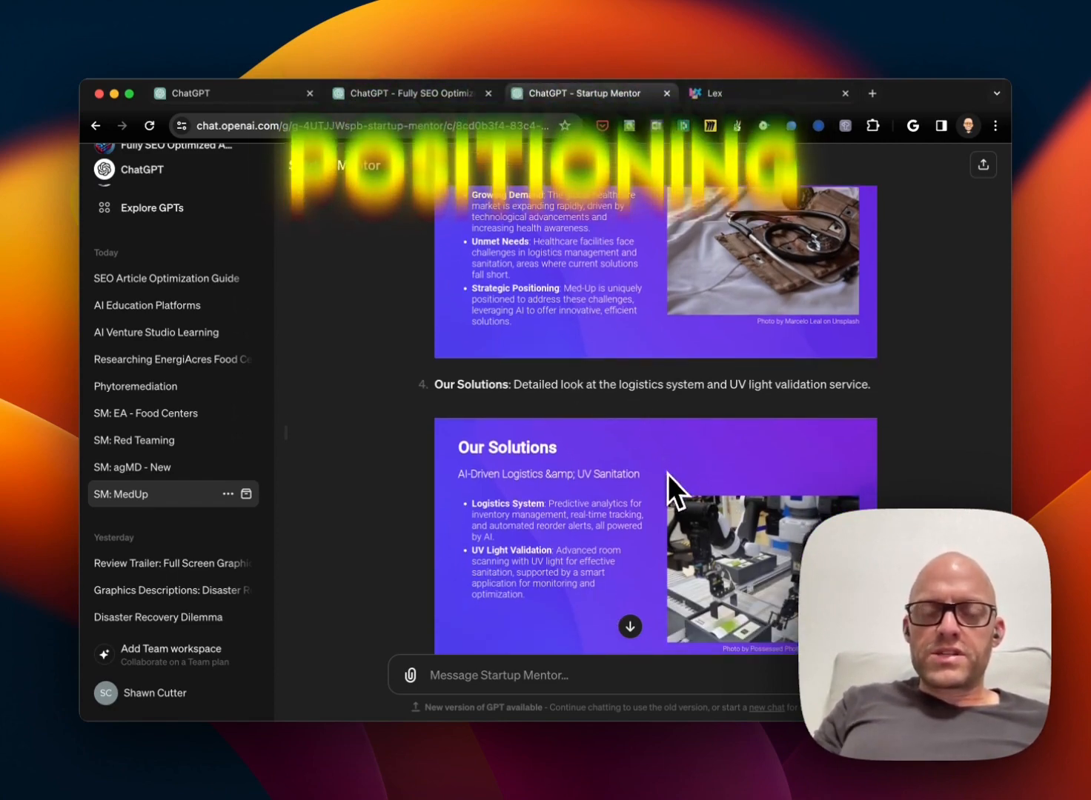
{"action": "scroll", "scroll_direction": "down", "scroll_amount": 3}
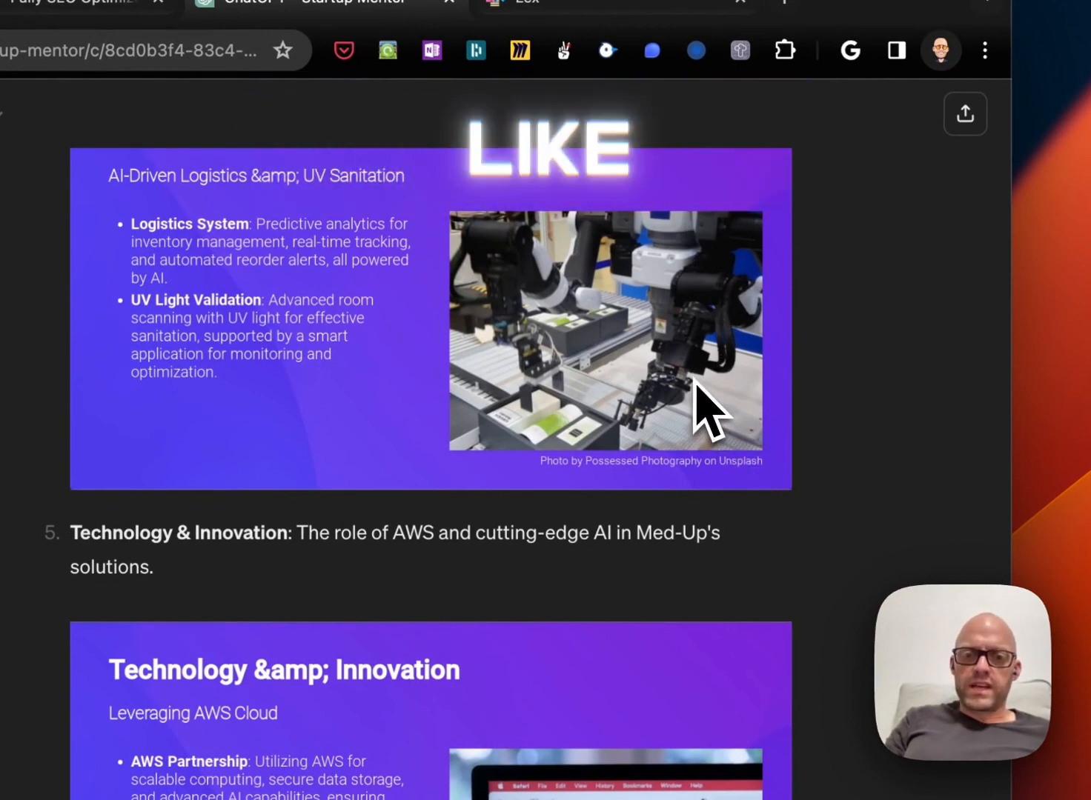
{"action": "scroll", "scroll_direction": "down", "scroll_amount": 3}
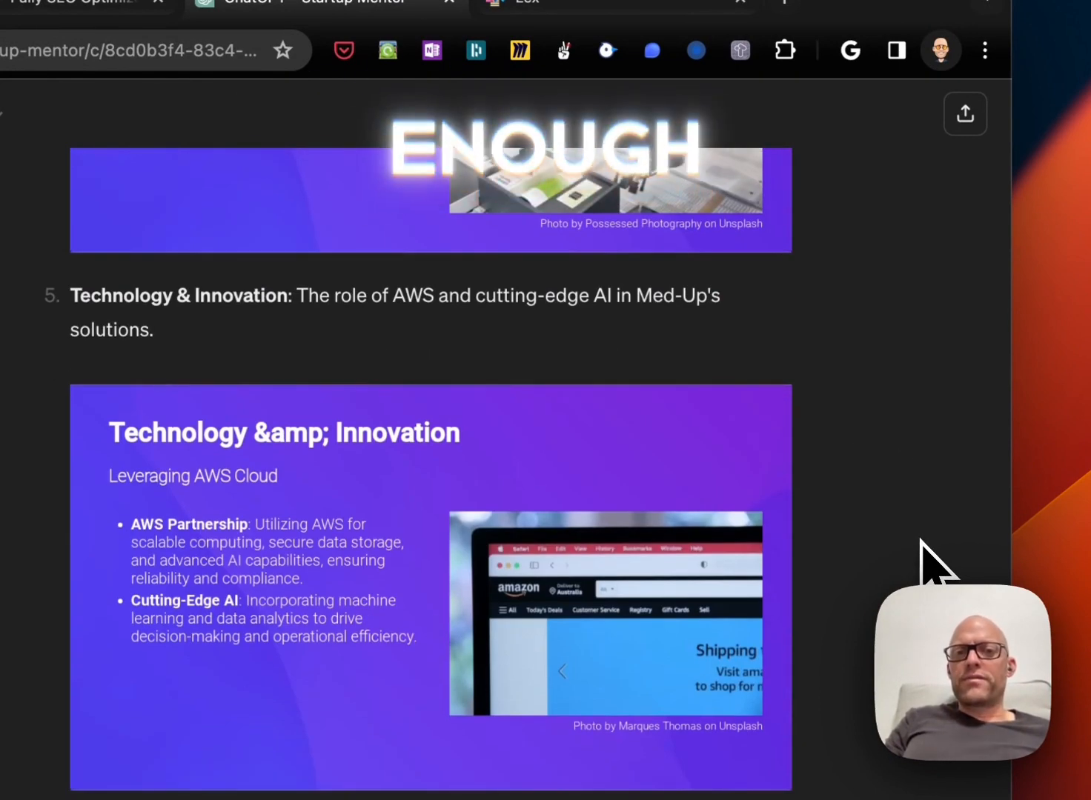
{"action": "scroll", "scroll_direction": "down", "scroll_amount": 3}
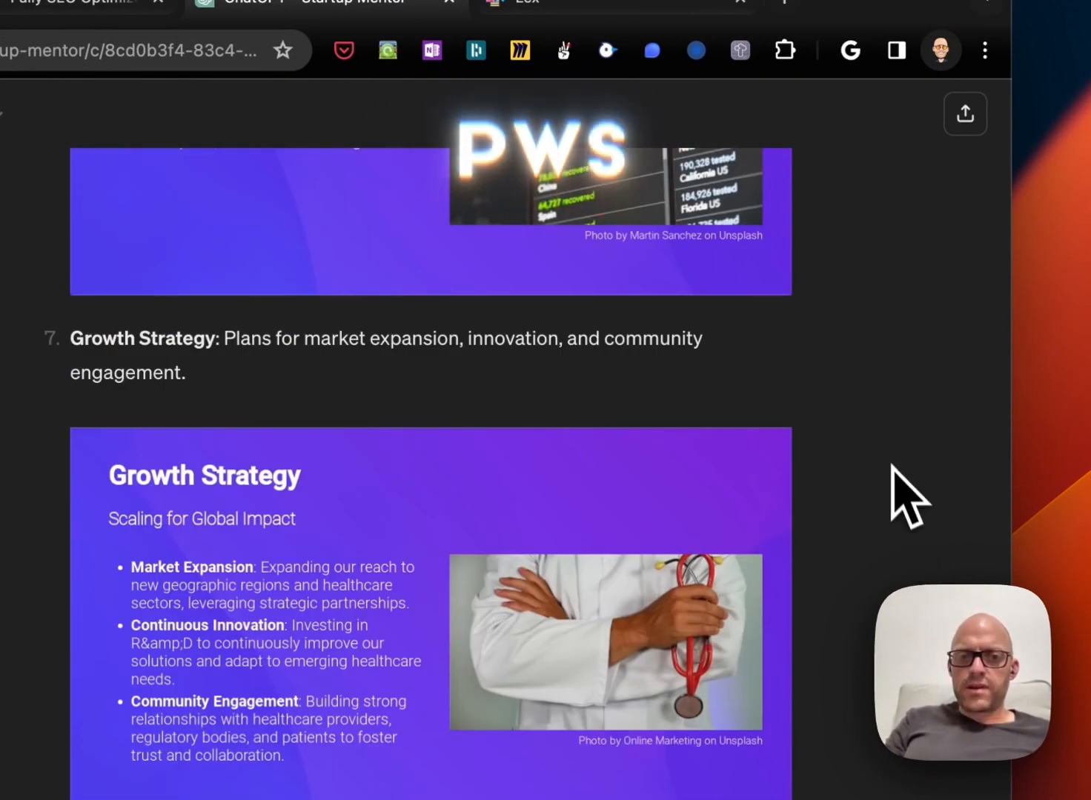
{"action": "scroll", "scroll_direction": "down", "scroll_amount": 3}
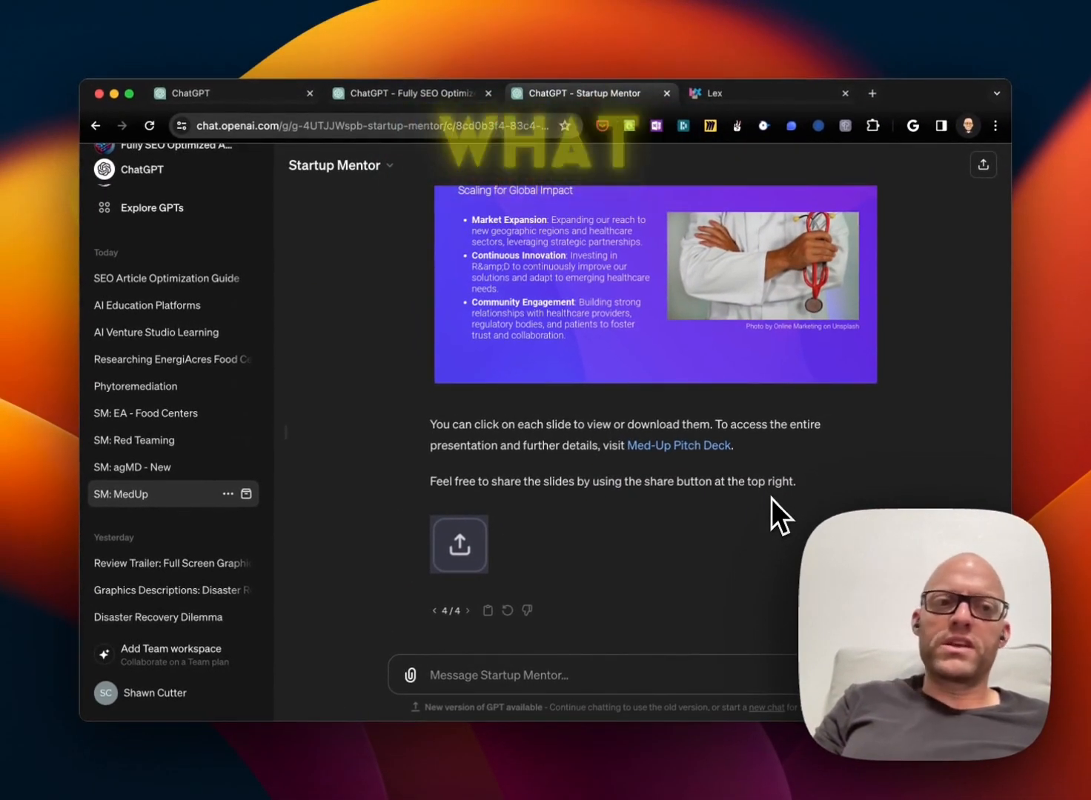
{"action": "mouse_move", "coordinate": [596, 733]}
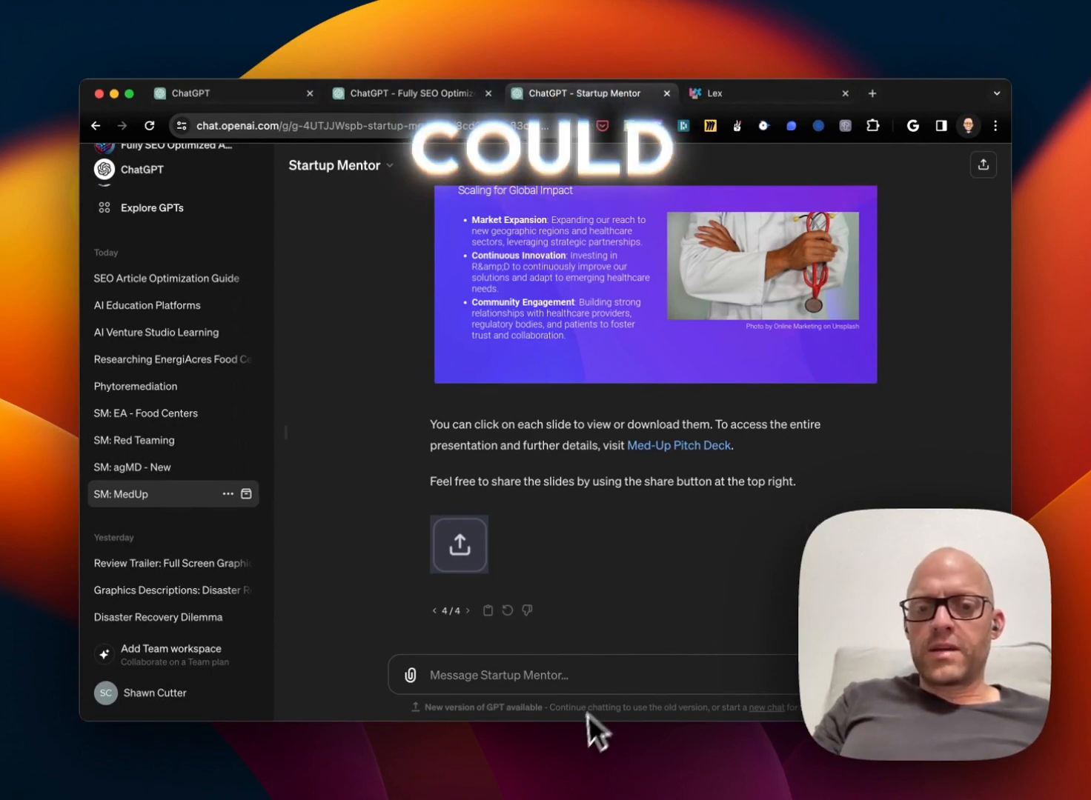